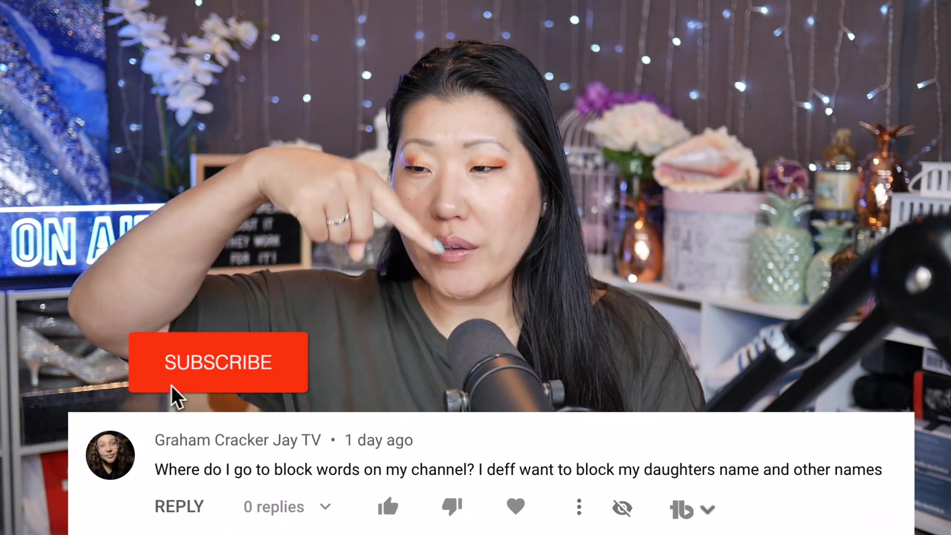
Open the channel's published comments list, then the navigation menu.
left_click(217, 362)
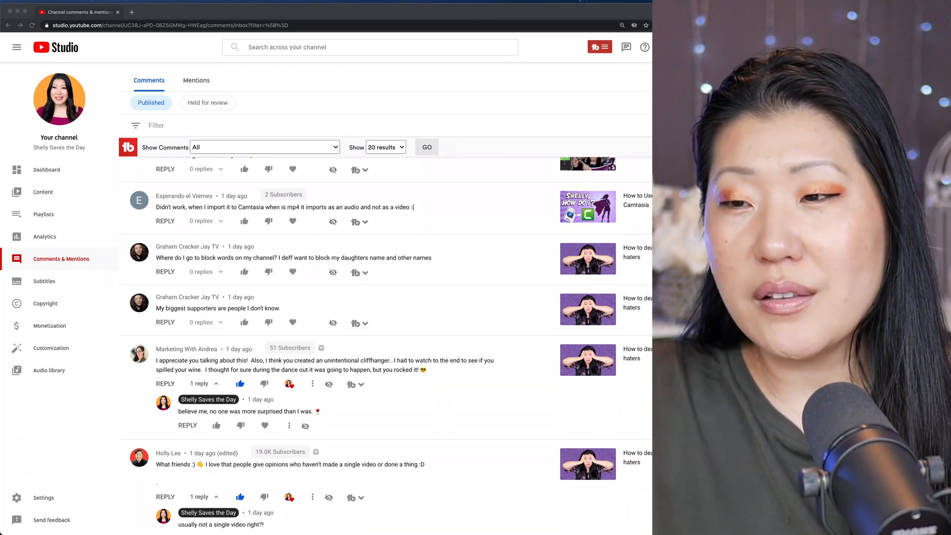
left_click(16, 47)
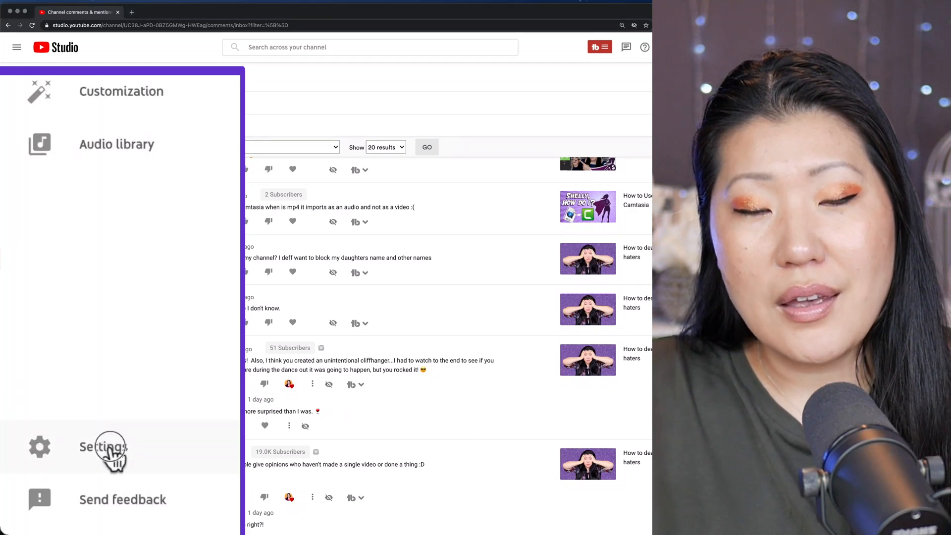
Open channel Settings on the Community tab showing the blocked words list.
left_click(103, 447)
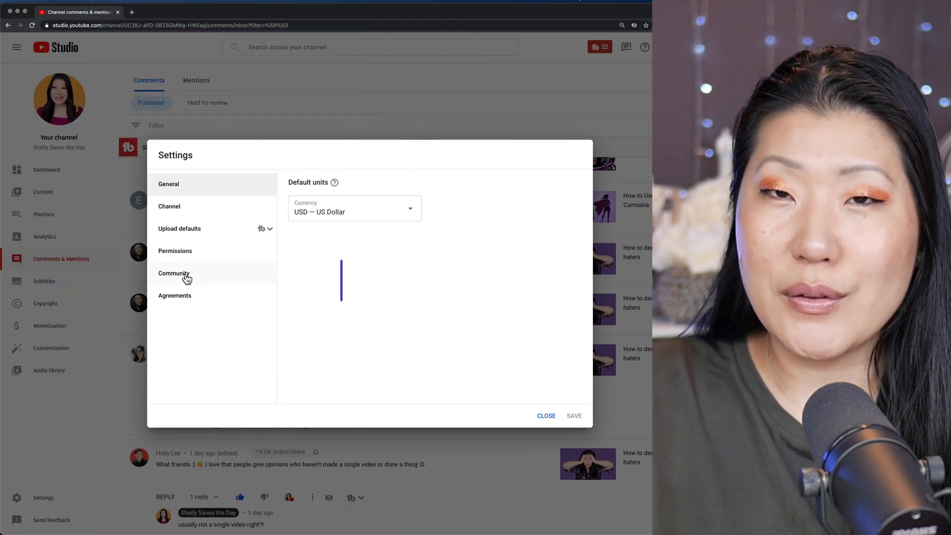
left_click(174, 273)
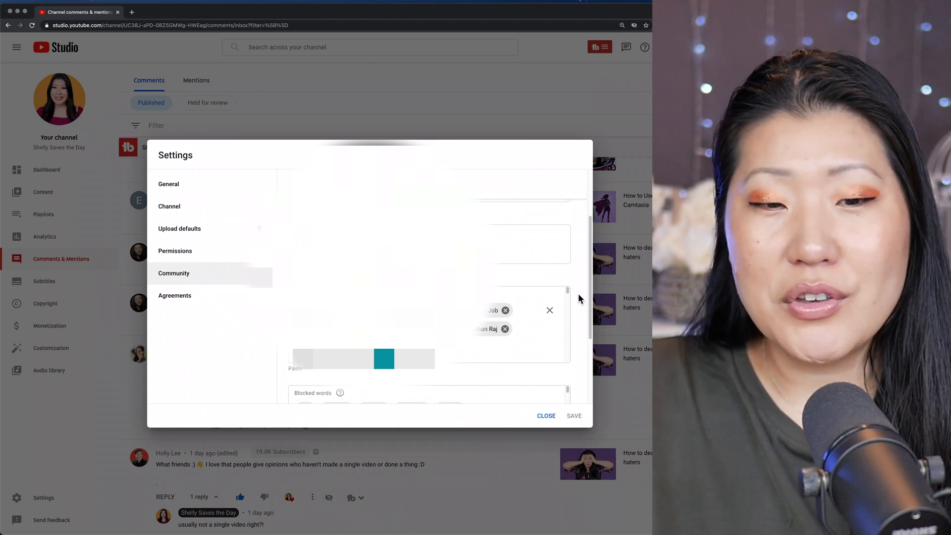
Scroll down to the Blocked words list, with Block links still checked.
scroll("down", 3)
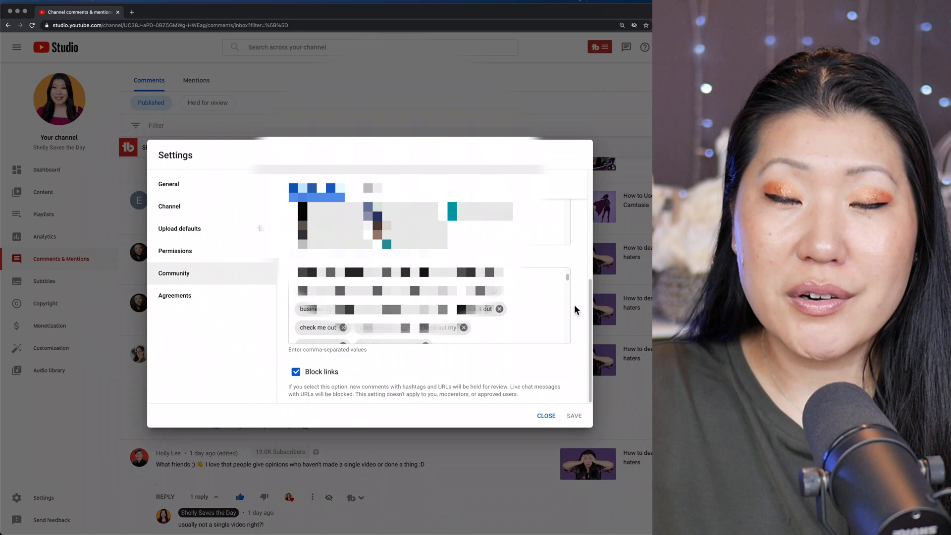
mouse_move(548, 316)
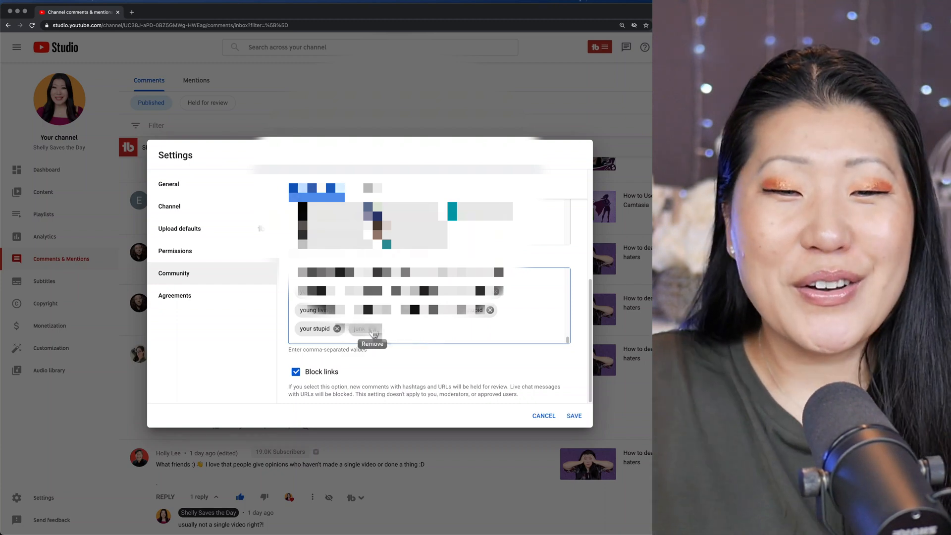
Remove the last chip from the blocked words list.
left_click(381, 329)
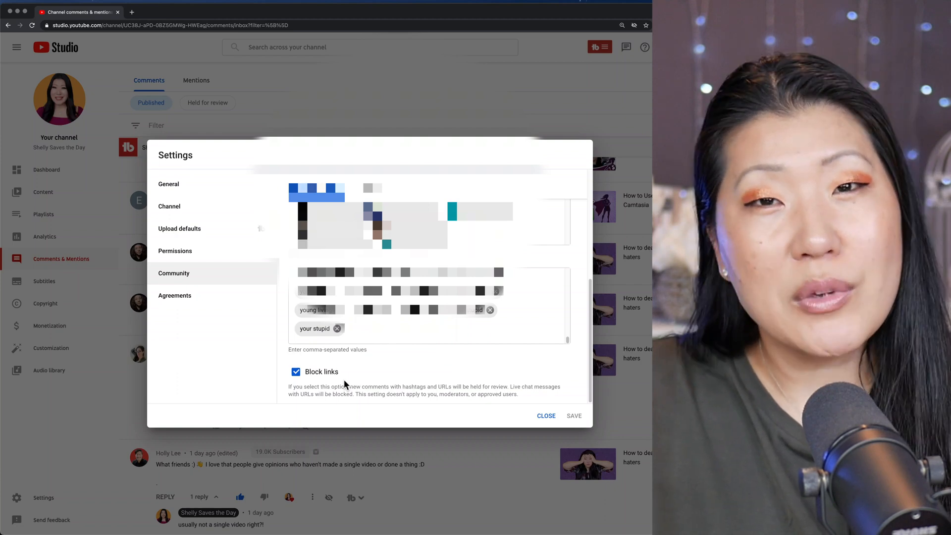
mouse_move(502, 382)
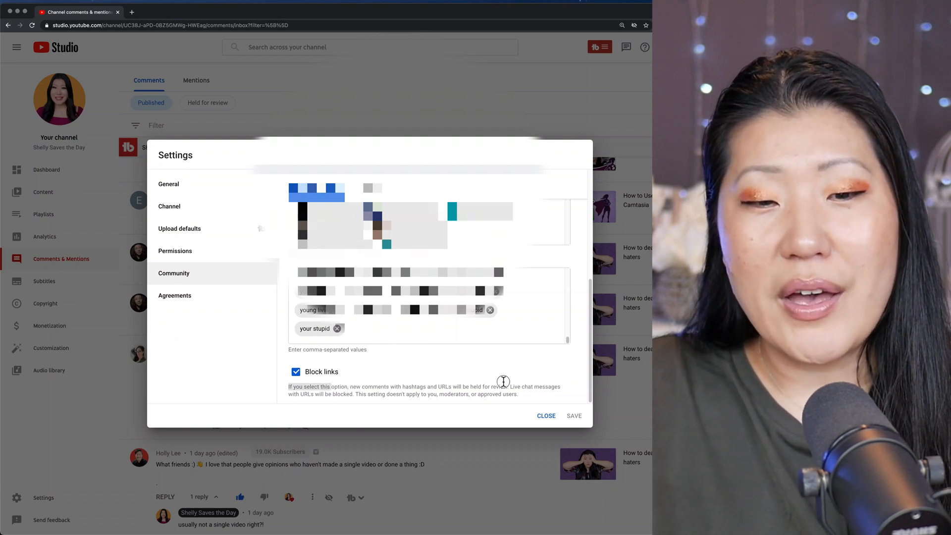